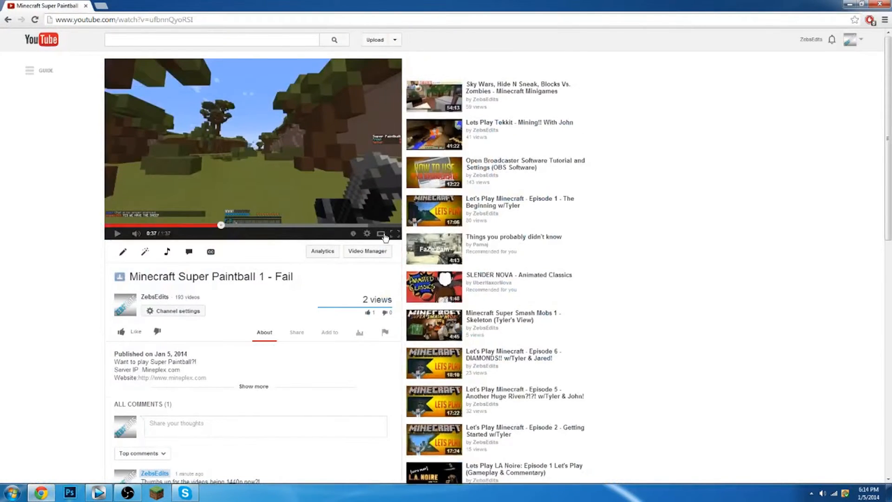
Play the Minecraft Super Paintball 1 - Fail video in YouTube's larger player
click(366, 233)
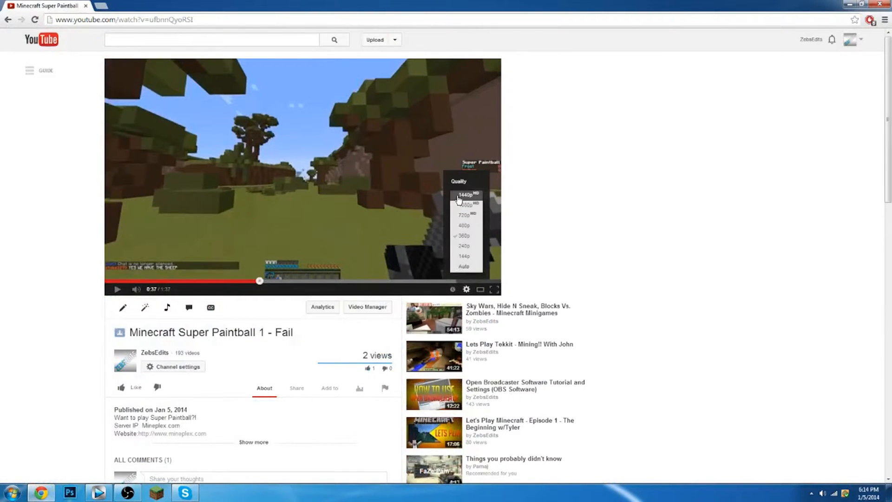
mouse_move(464, 204)
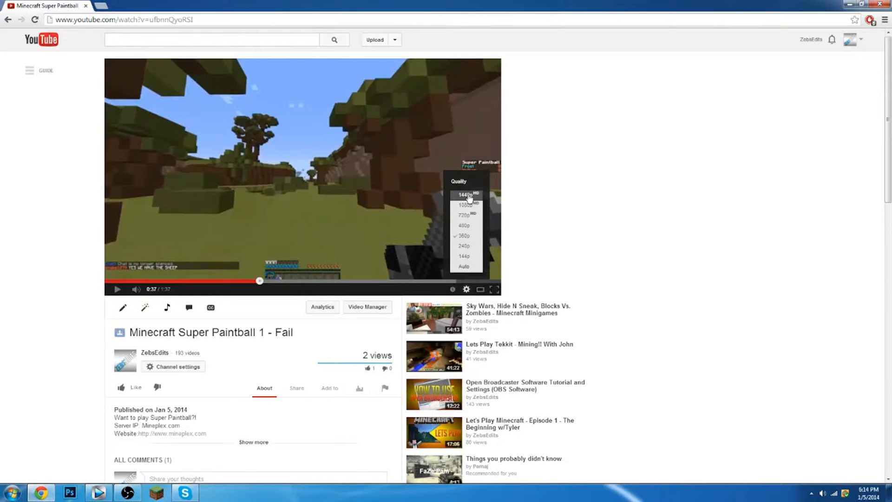
mouse_move(435, 231)
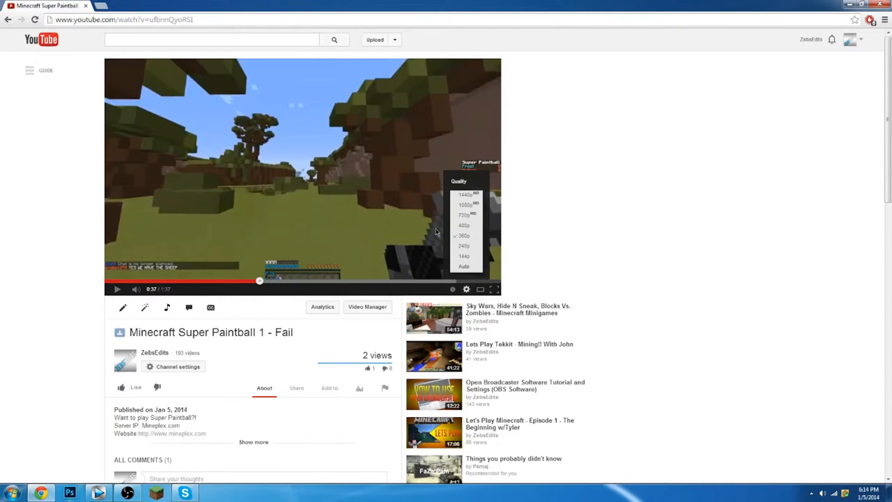
mouse_move(471, 205)
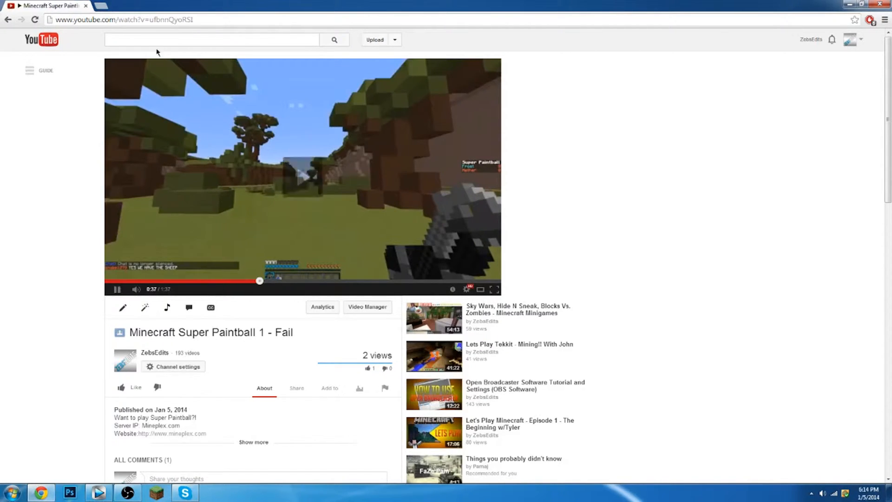
Go to the signed-in TylerPlaysPC channel page on Twitch in a new tab
click(137, 6)
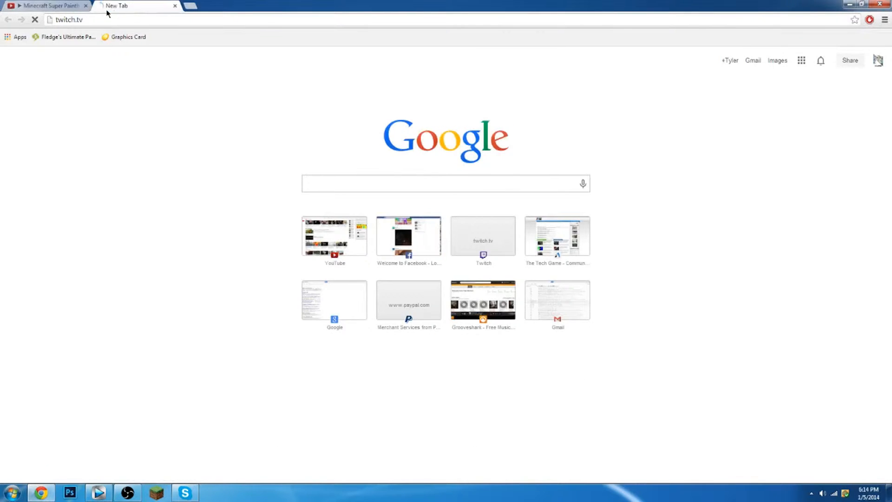
click(46, 5)
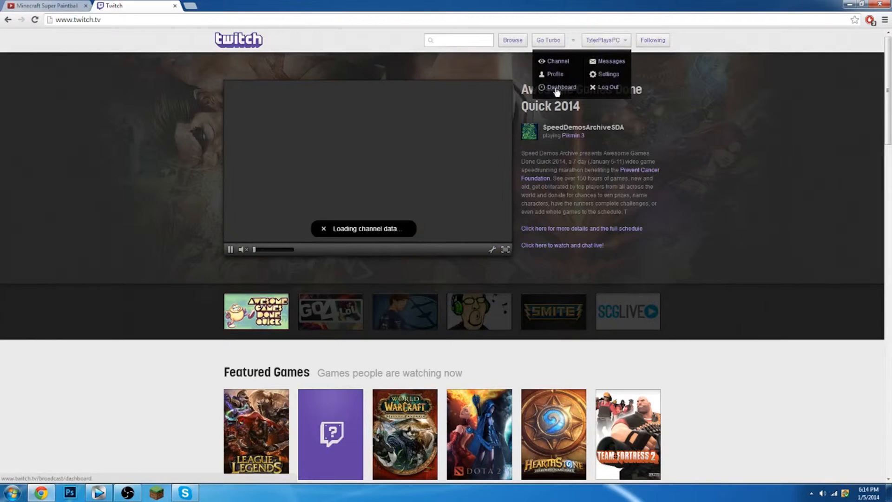
click(557, 62)
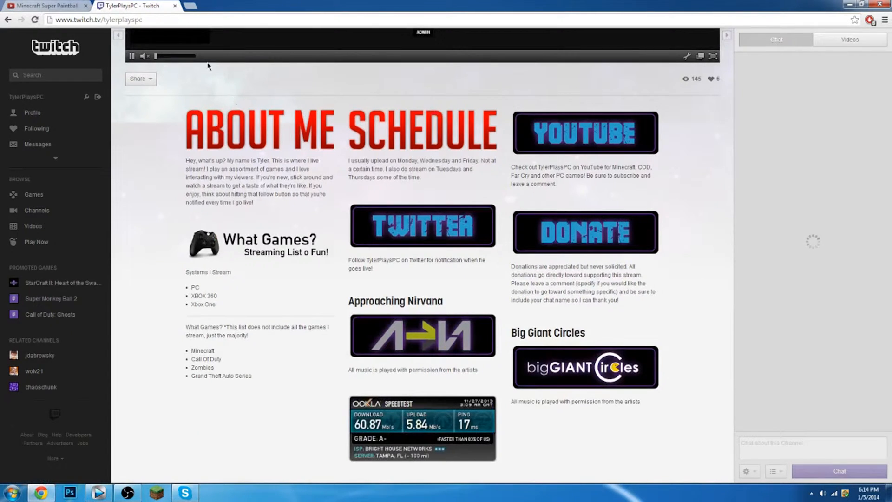
Return briefly to the YouTube video, then switch to the empty Vegas Pro project
click(45, 6)
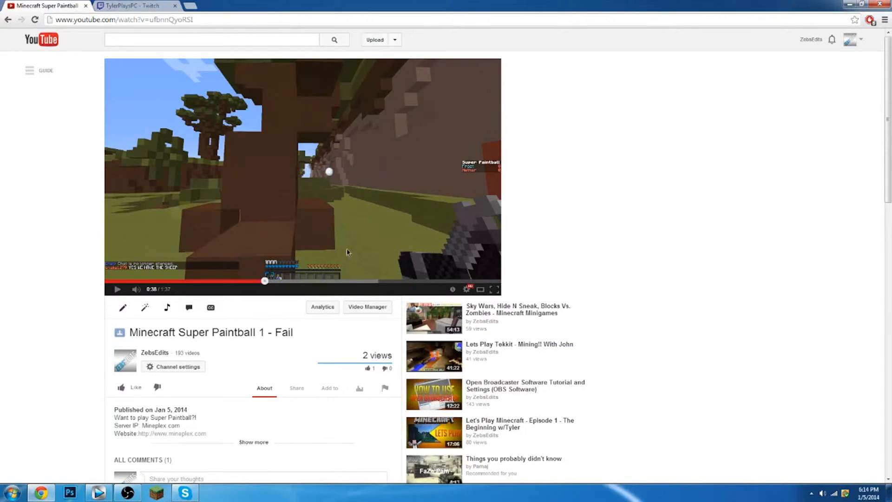
mouse_move(279, 287)
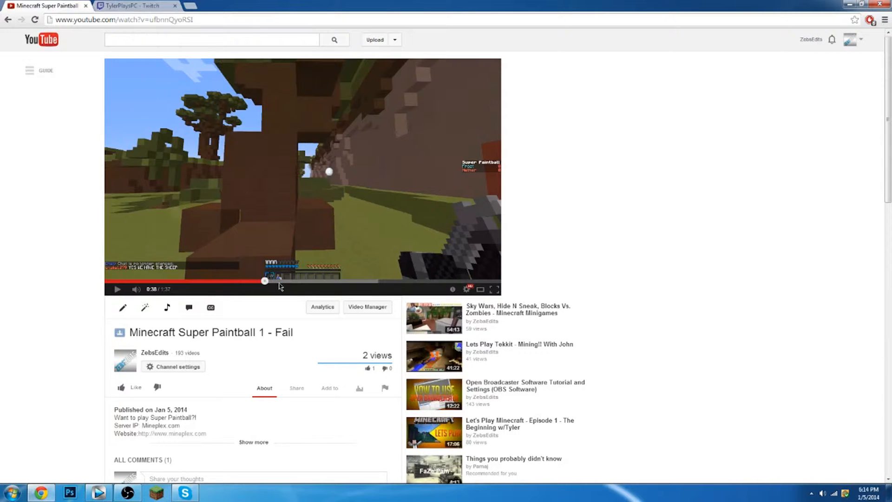
click(133, 6)
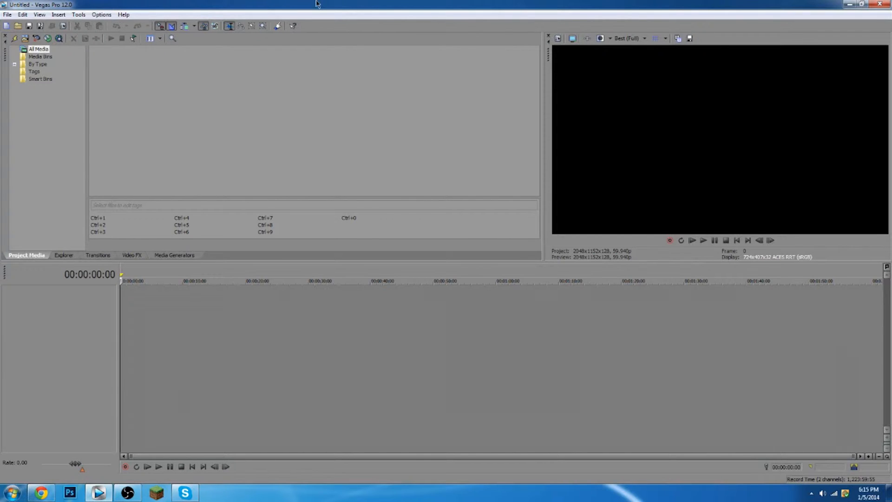
click(7, 14)
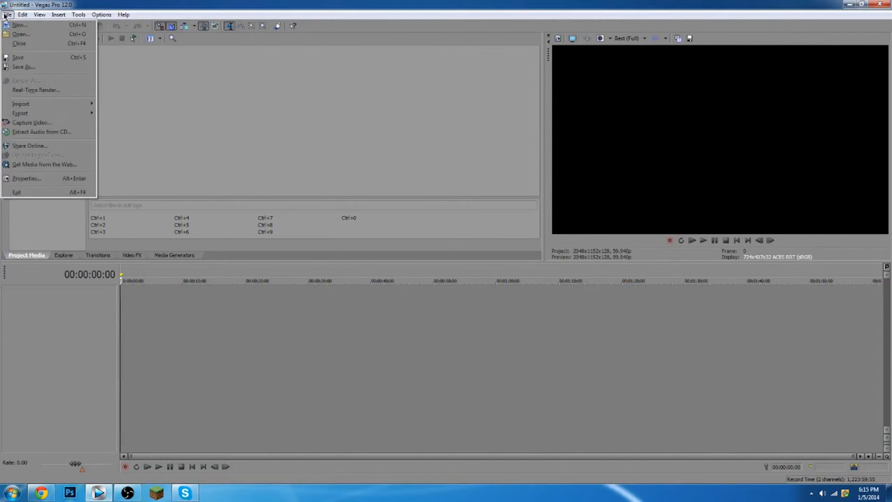
click(216, 95)
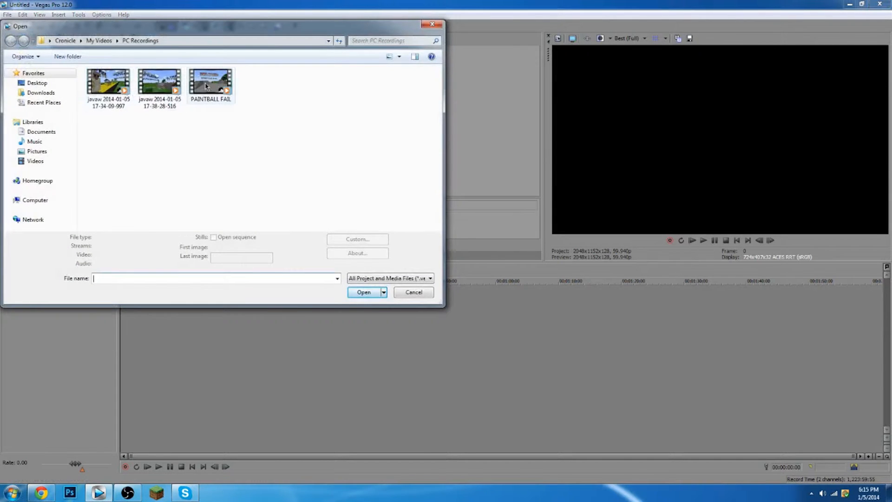
key(Delete)
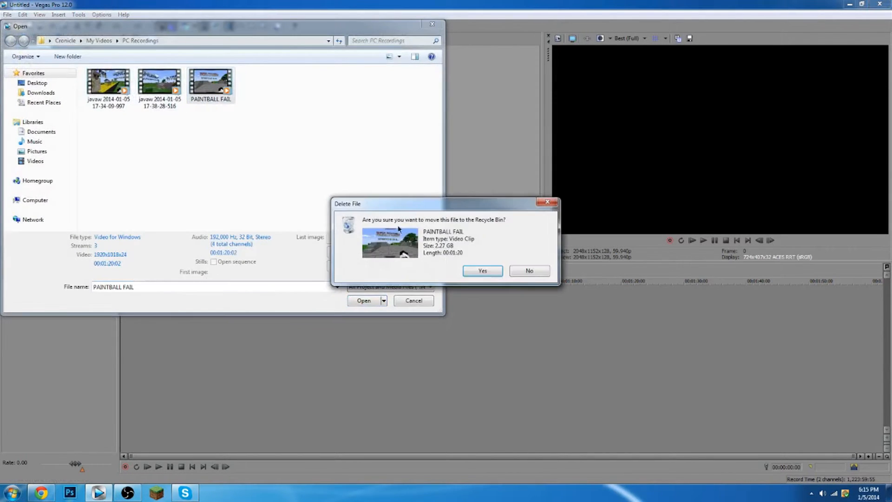
click(482, 270)
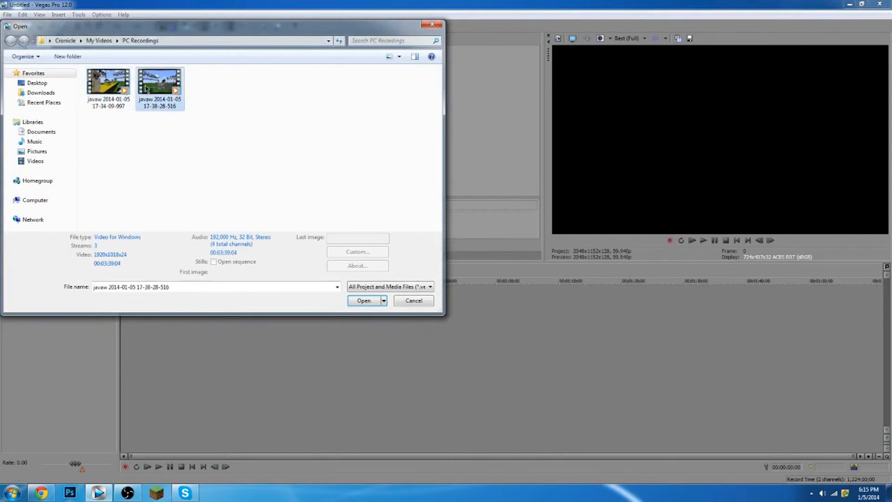
click(363, 300)
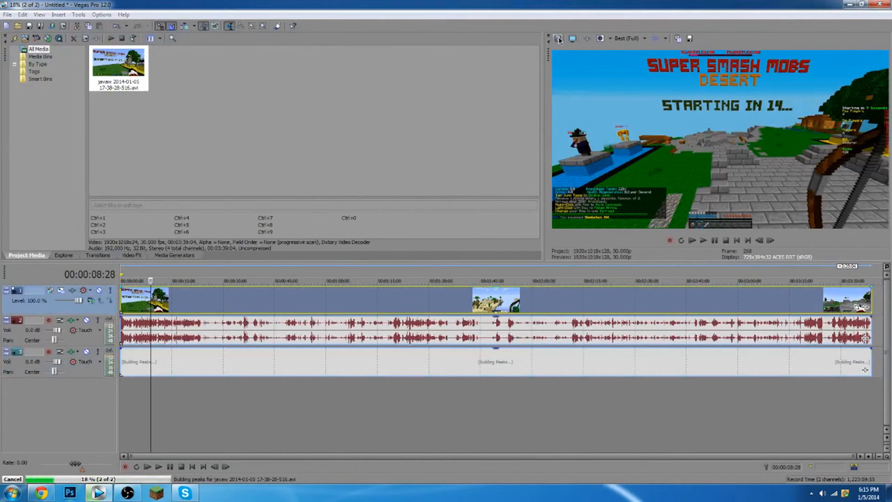
Set project video to 2048x1152 from the 2K 16:9 template at 29.970 fps NTSC, 32-bit float
click(558, 38)
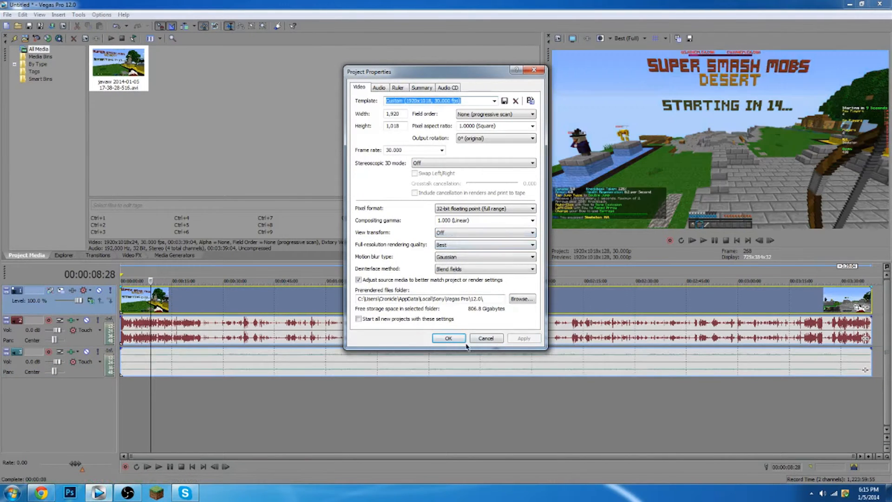
click(447, 339)
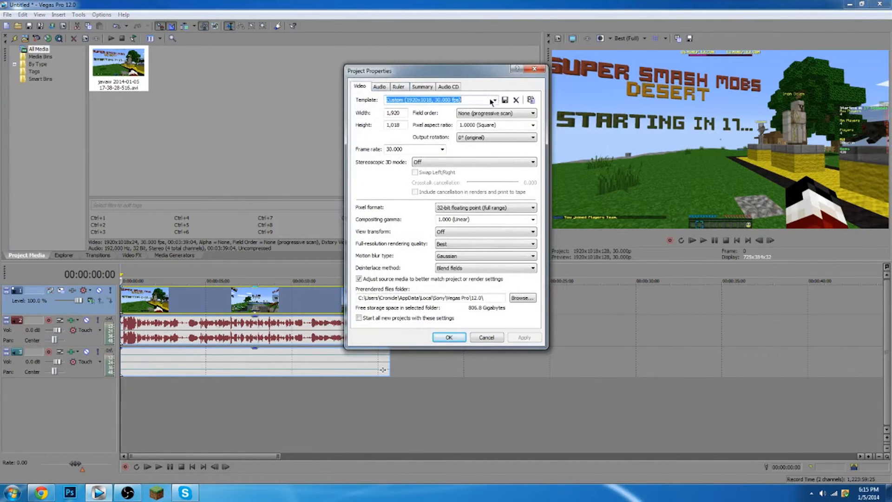
click(493, 100)
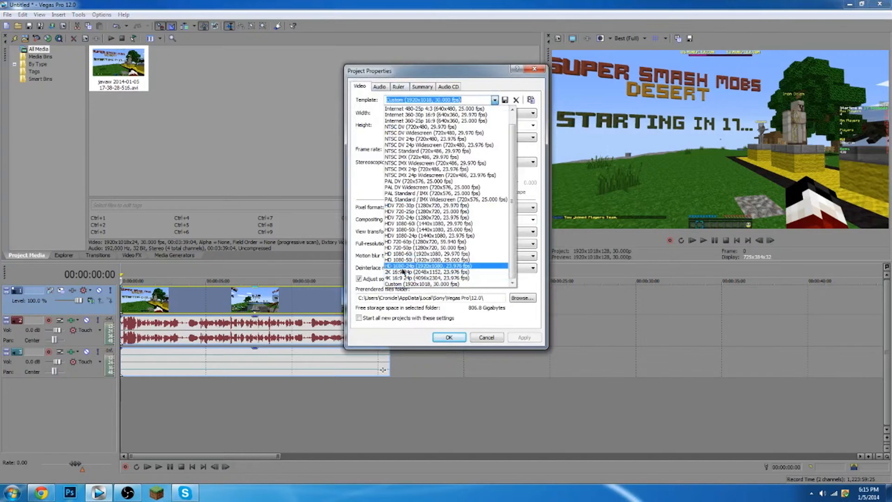
click(424, 272)
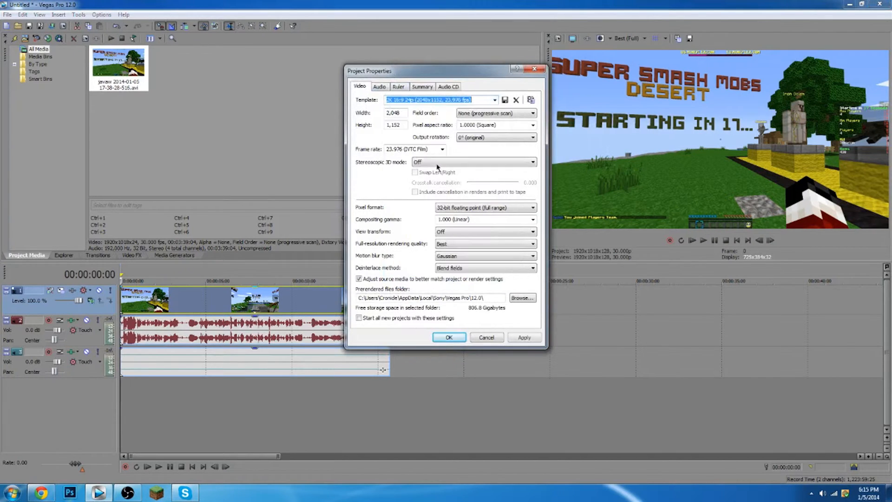
click(440, 149)
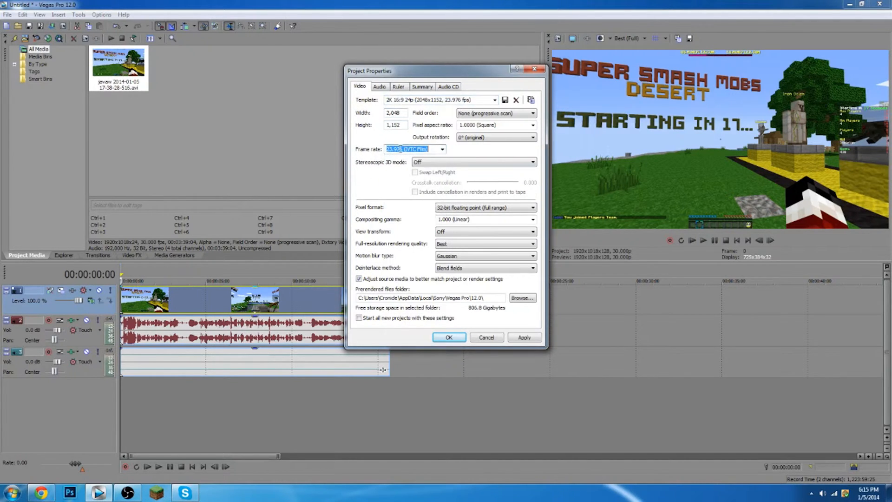
click(442, 148)
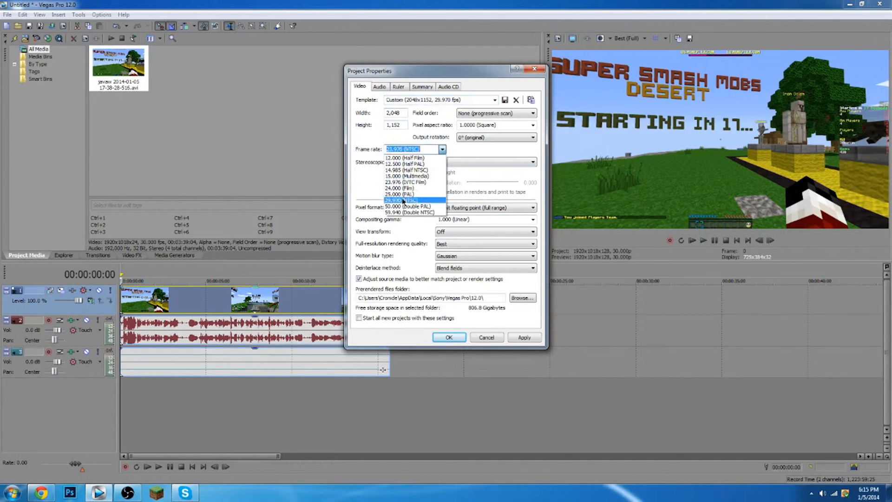
click(401, 200)
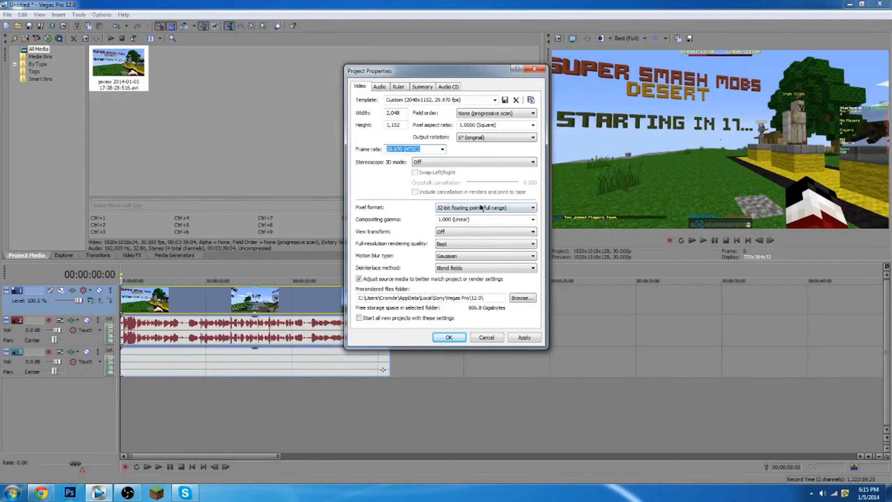
mouse_move(464, 237)
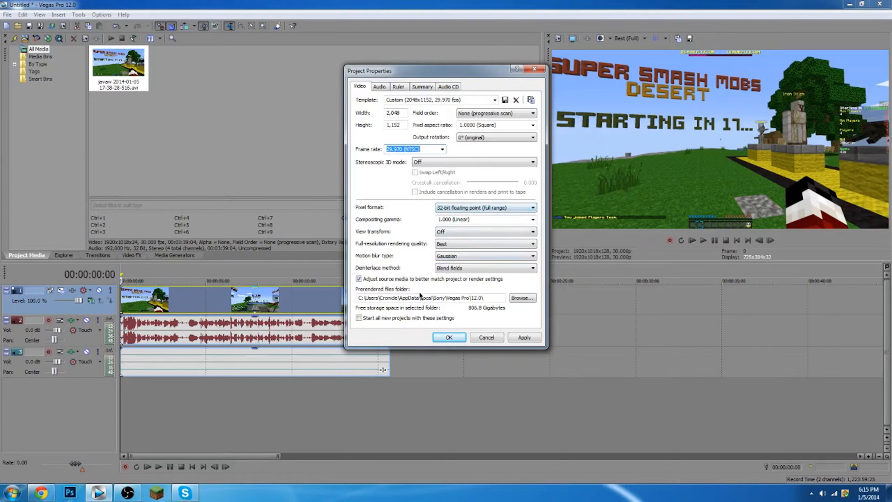
click(359, 318)
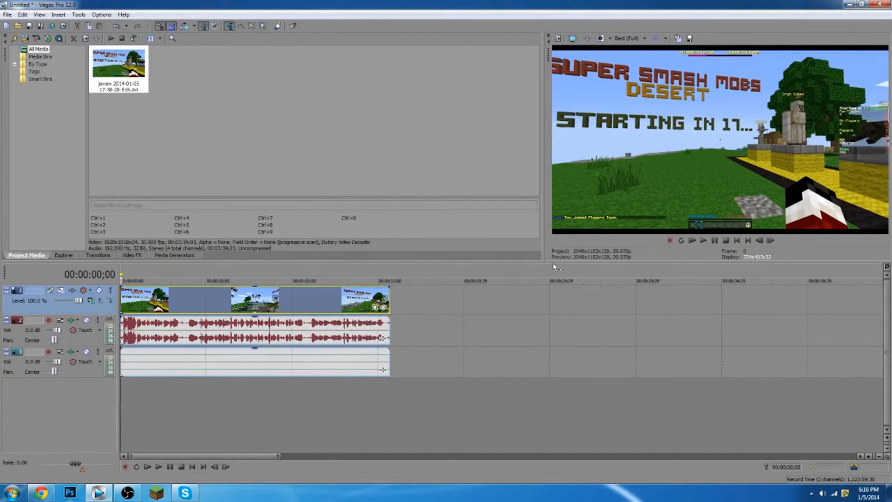
mouse_move(372, 198)
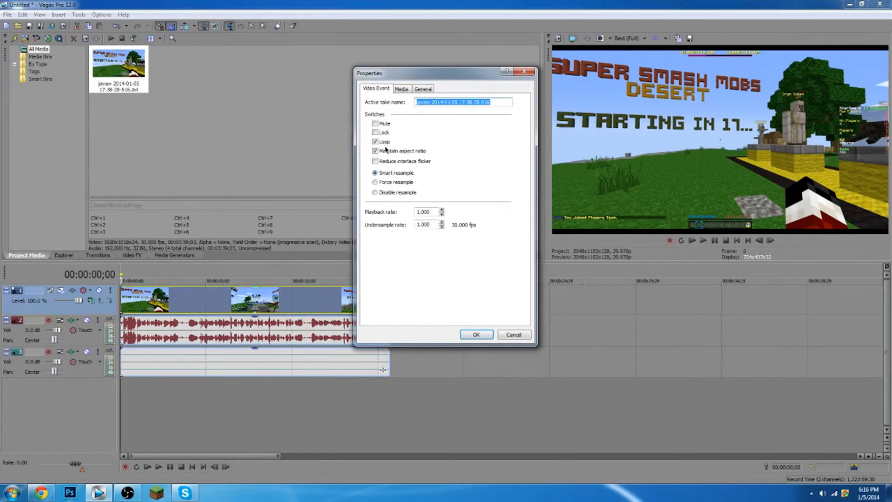
Stop the gameplay event maintaining its aspect ratio and accept its properties
click(375, 192)
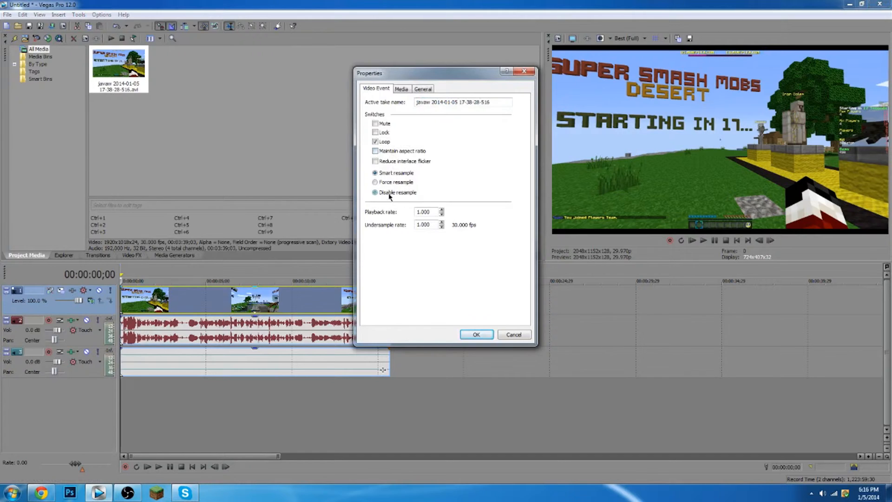
click(476, 334)
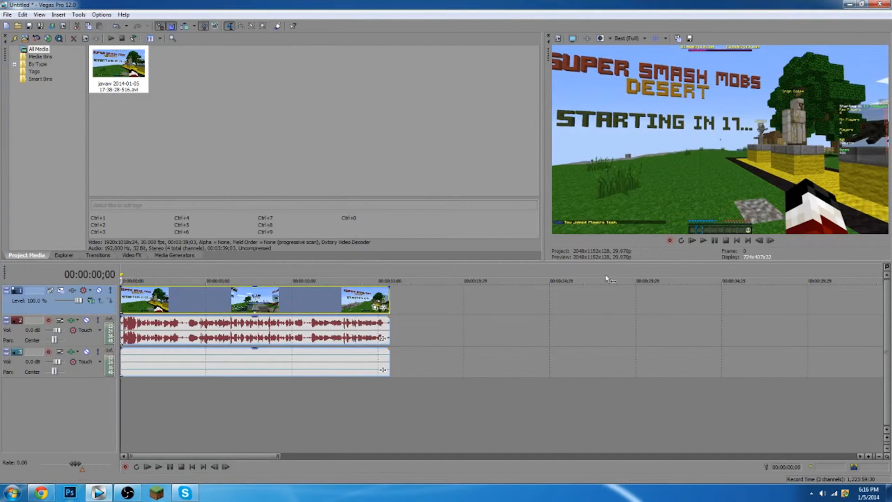
mouse_move(597, 127)
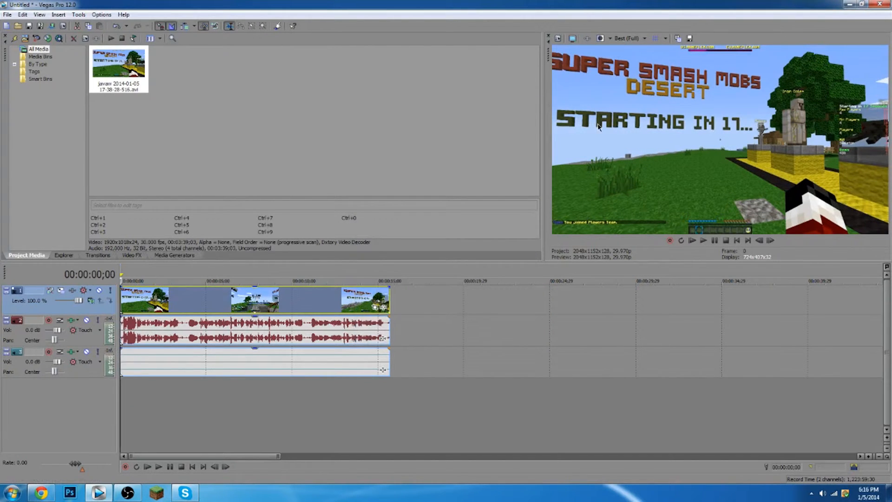
mouse_move(284, 313)
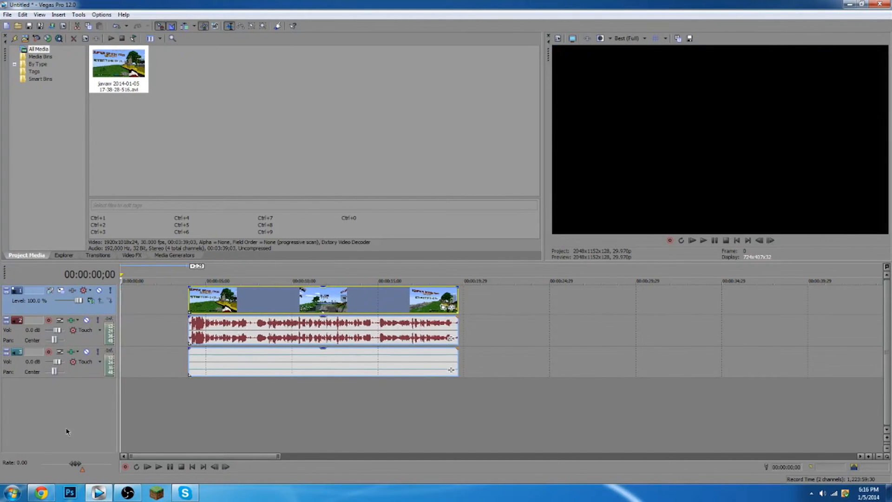
Add ZebsIntro and ZebsOutro around the gameplay, force-resampled without maintained aspect ratio
click(7, 14)
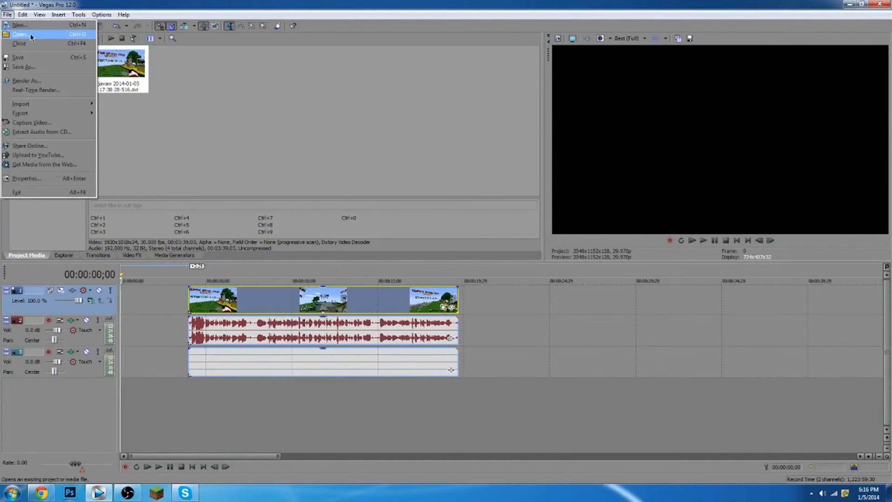
click(19, 35)
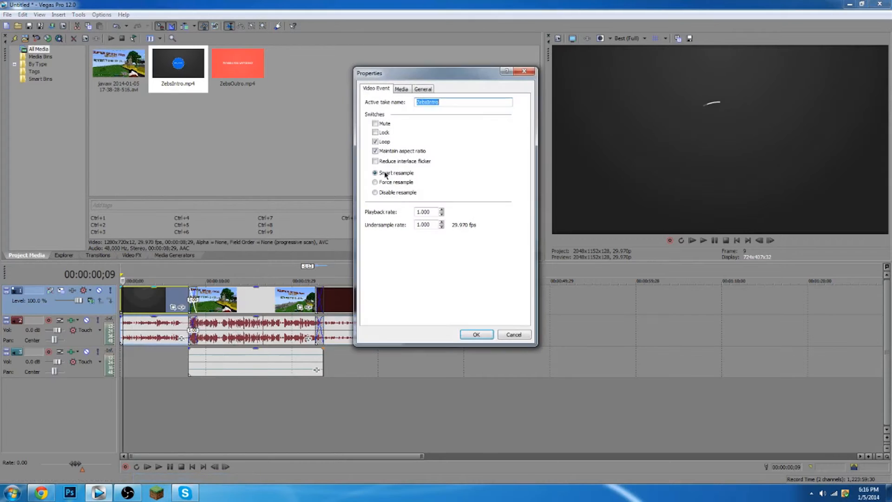
click(374, 181)
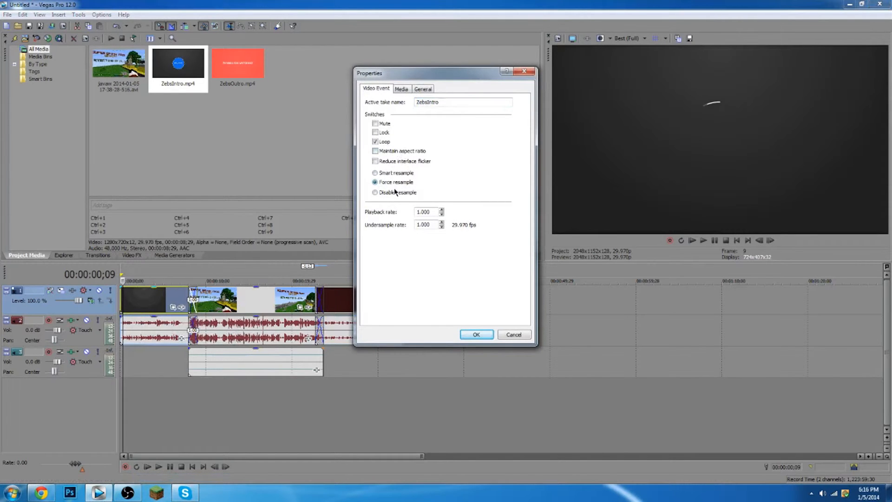
click(475, 334)
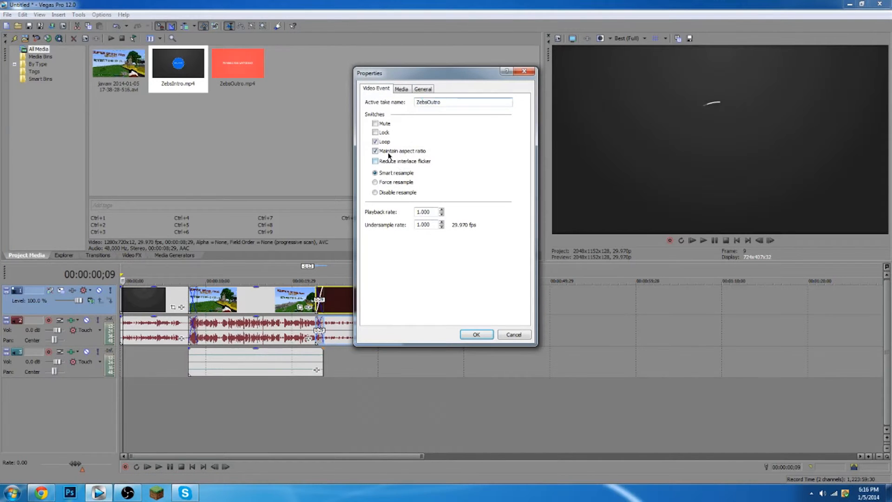
click(476, 333)
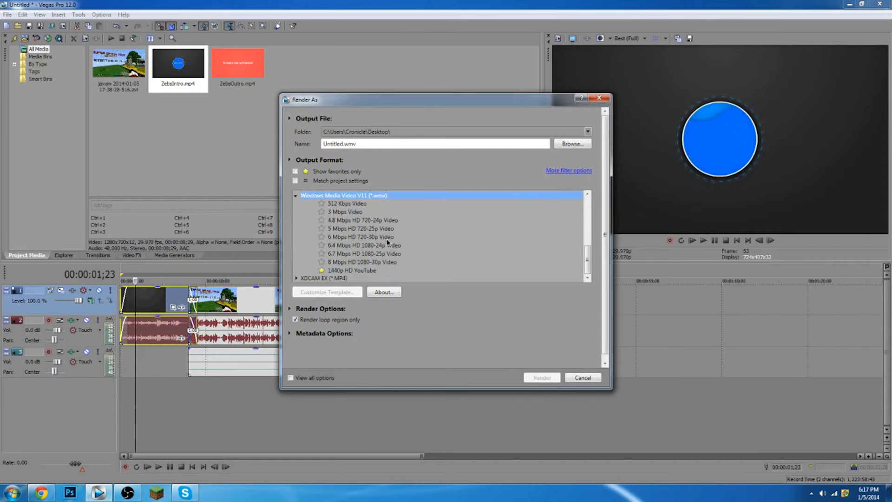
Choose the 1440p HD YouTube WMV preset and bring up its custom settings
click(364, 252)
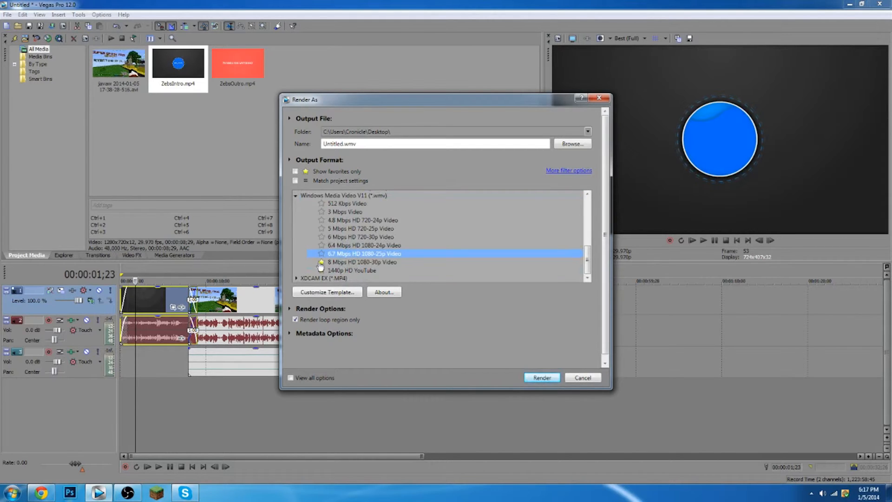
click(362, 262)
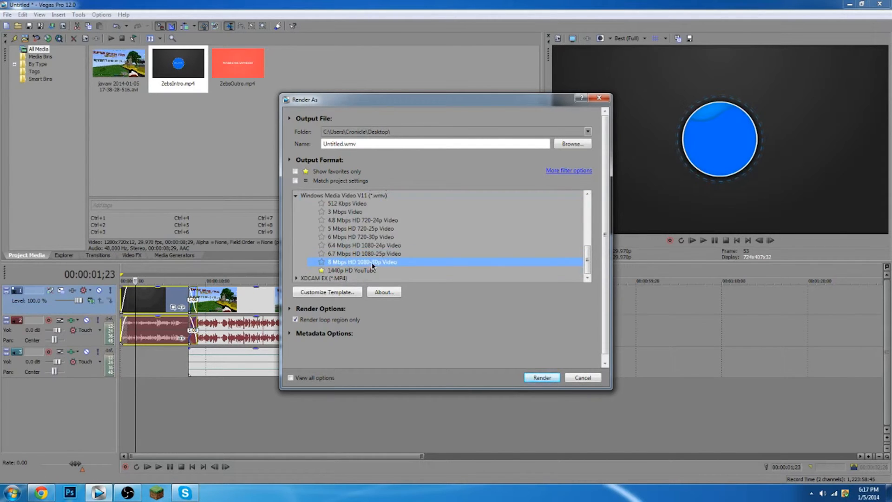
click(351, 269)
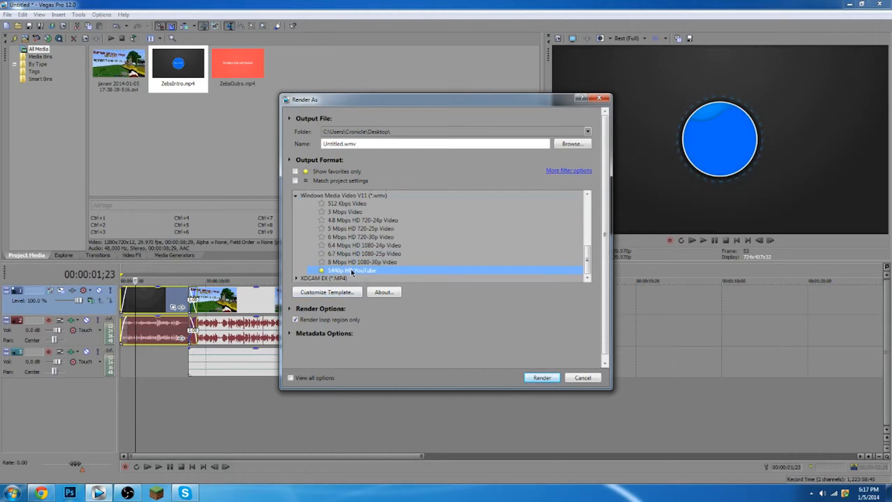
click(328, 291)
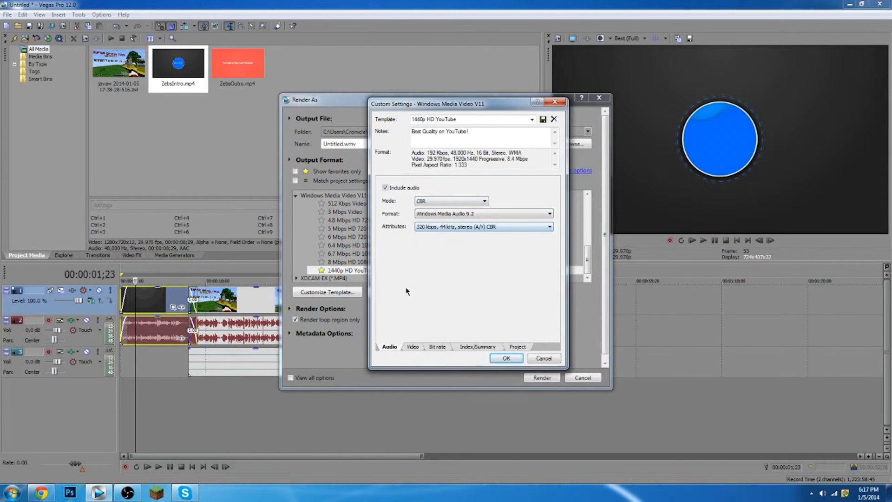
Set template video to 1920x1440, 1.333 HD 1080 pixel aspect, 29.970 fps NTSC, smoothness 100
click(411, 347)
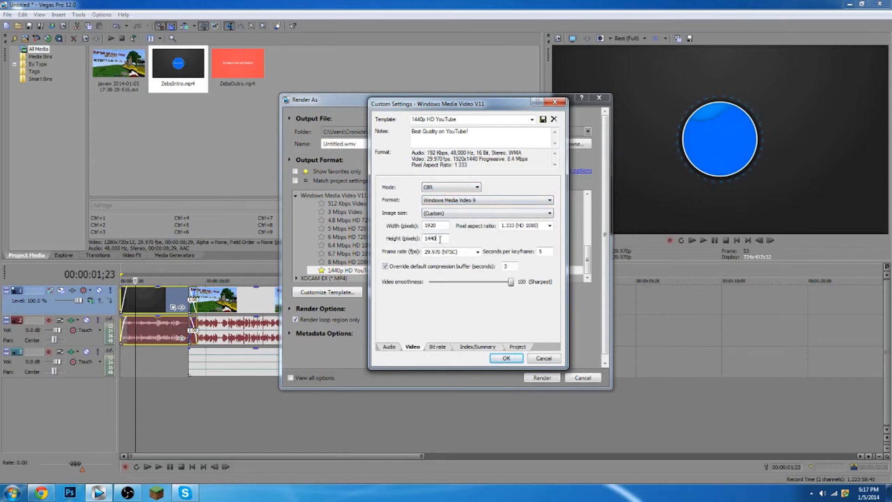
click(549, 225)
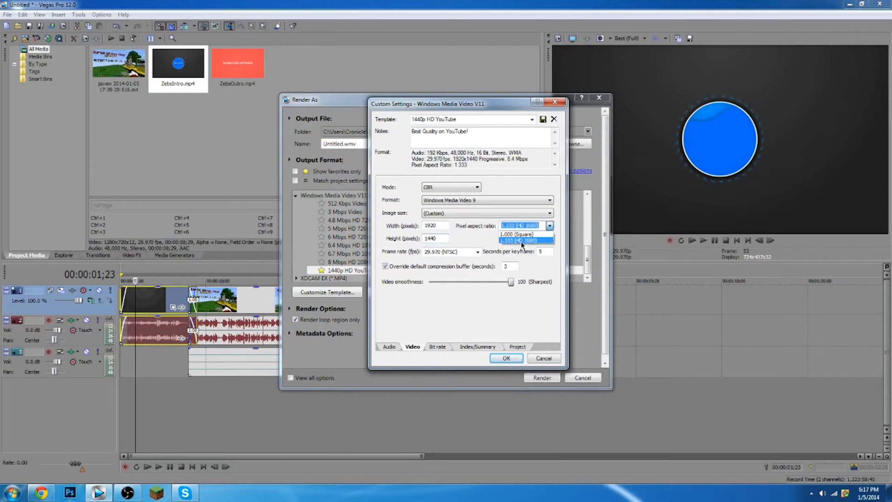
click(520, 240)
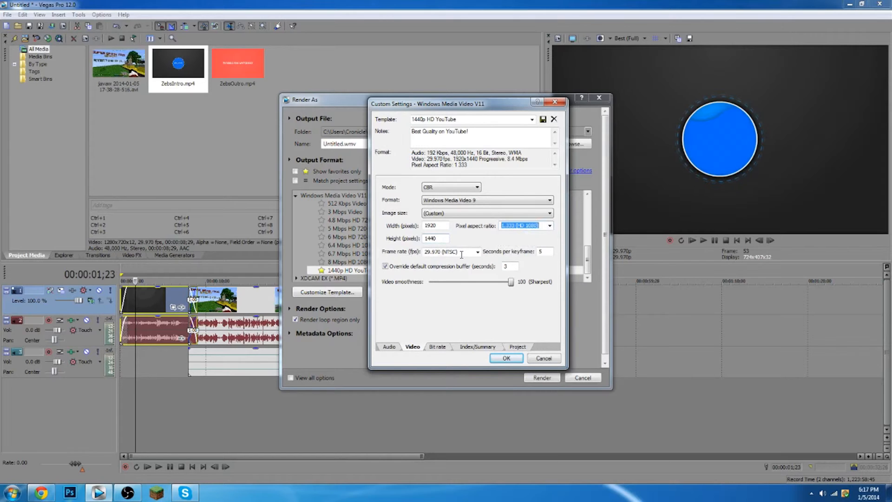
click(476, 252)
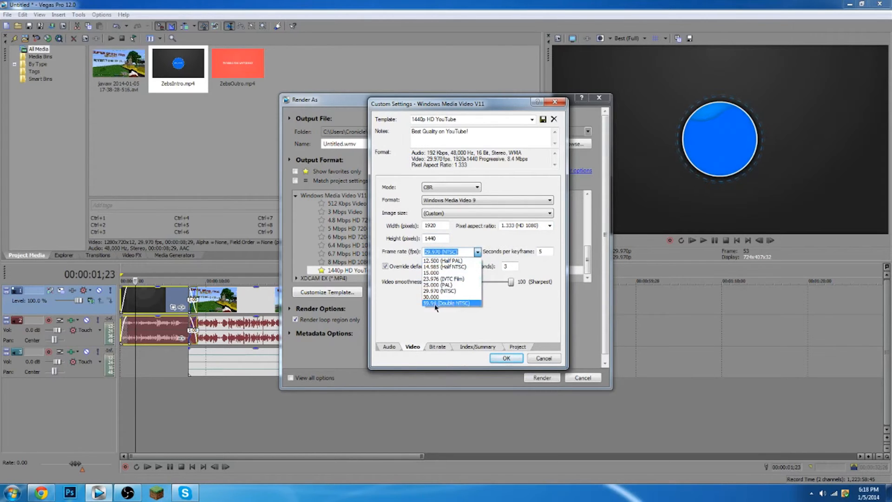
click(447, 291)
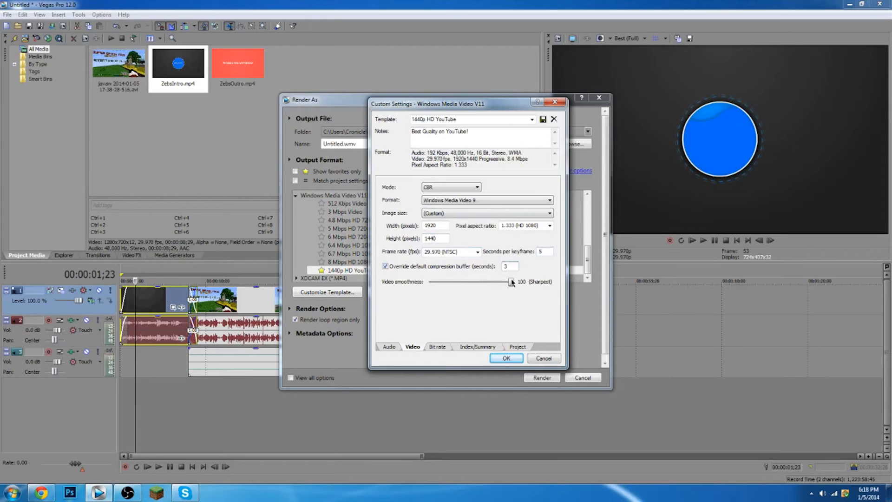
drag(510, 282, 503, 281)
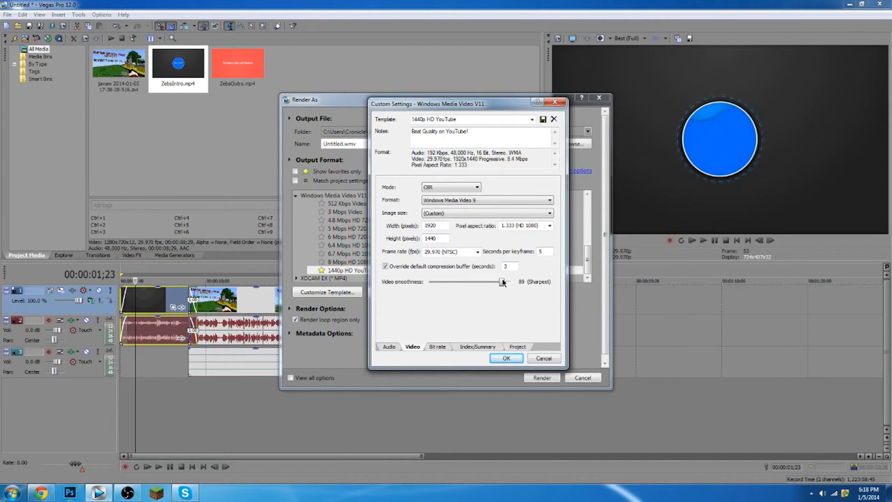
drag(503, 281, 510, 281)
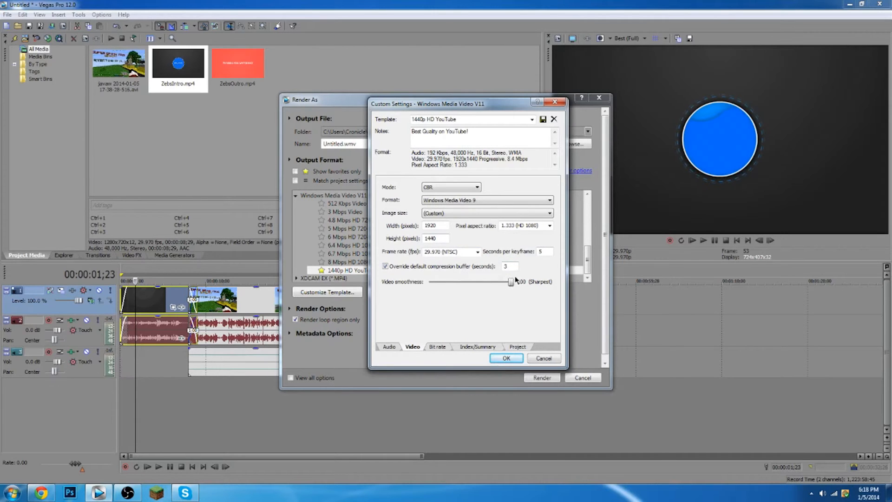
Enable the 8M Internet/LAN bit rate, review Index/Summary and Project, and accept the template
click(436, 347)
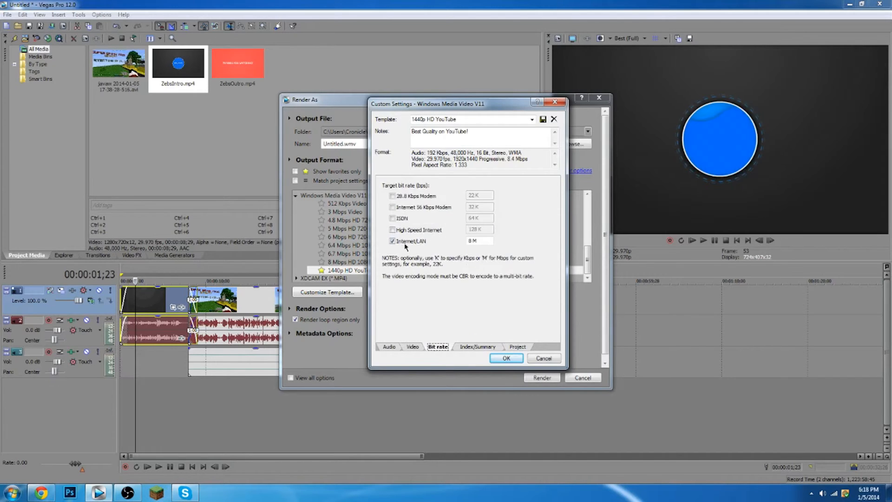
mouse_move(462, 247)
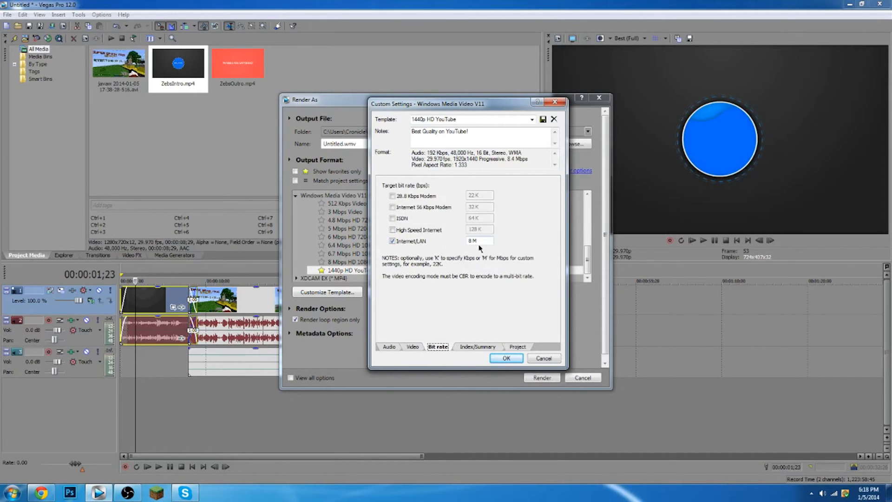
click(477, 347)
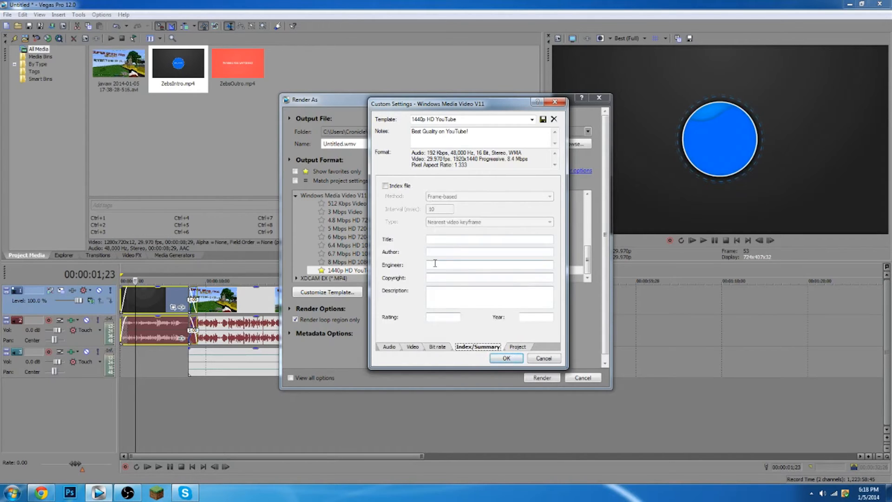
click(518, 347)
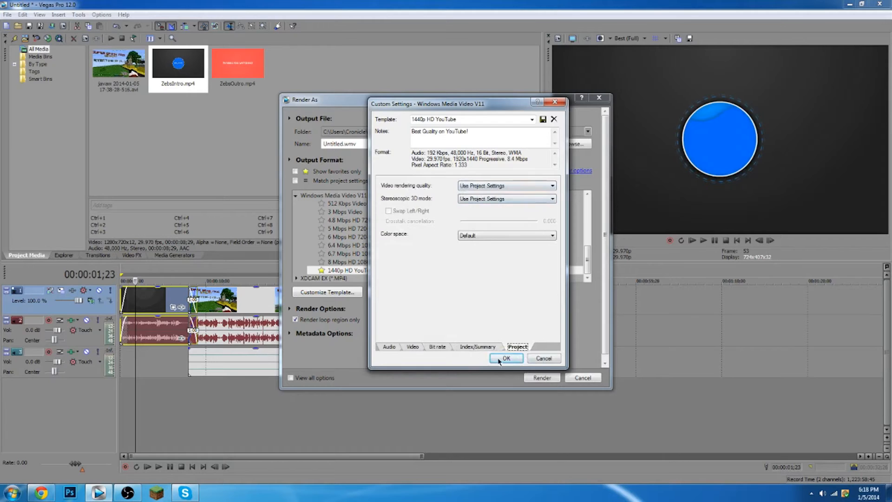
click(505, 358)
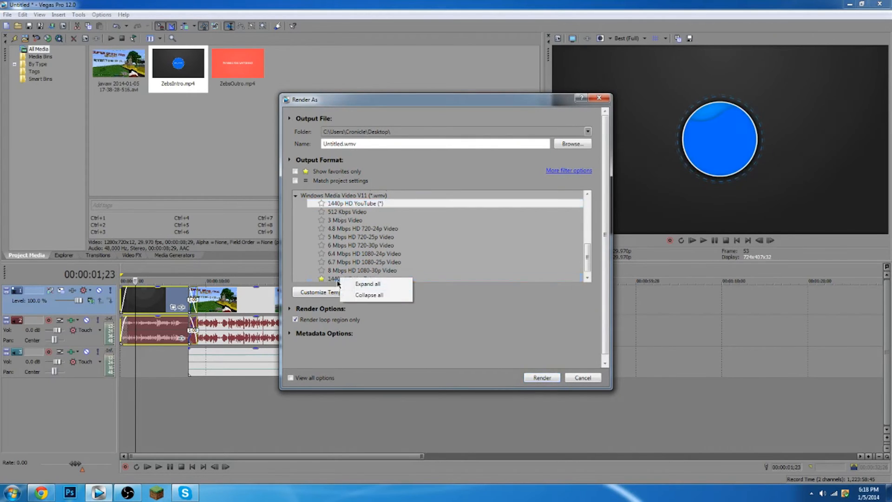
Select the saved 1440p HD YouTube NEW template and review its settings in Customize Template
click(352, 278)
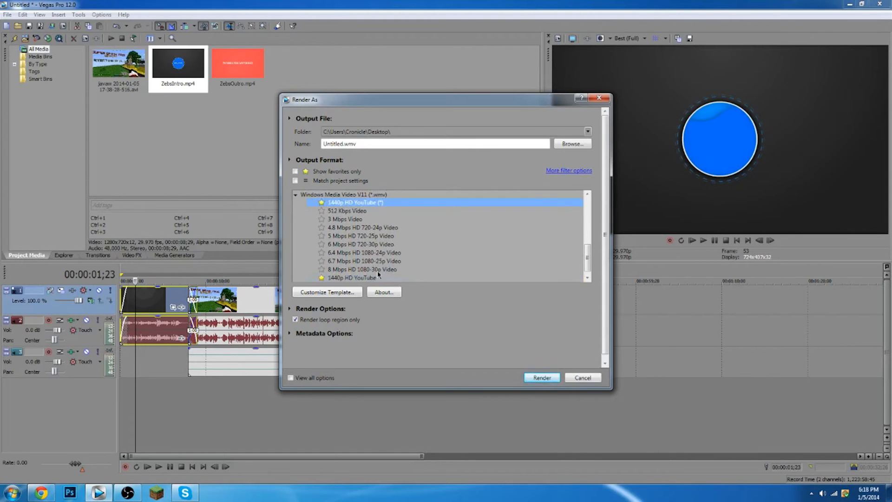
click(351, 278)
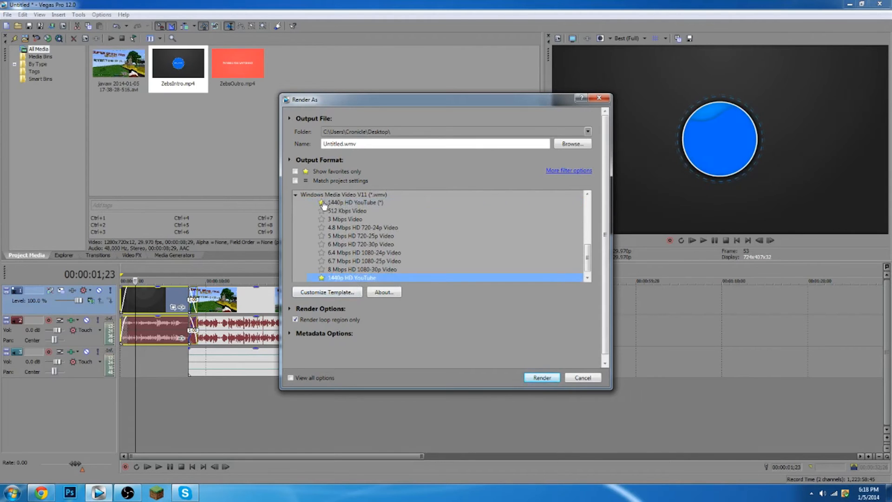
click(326, 292)
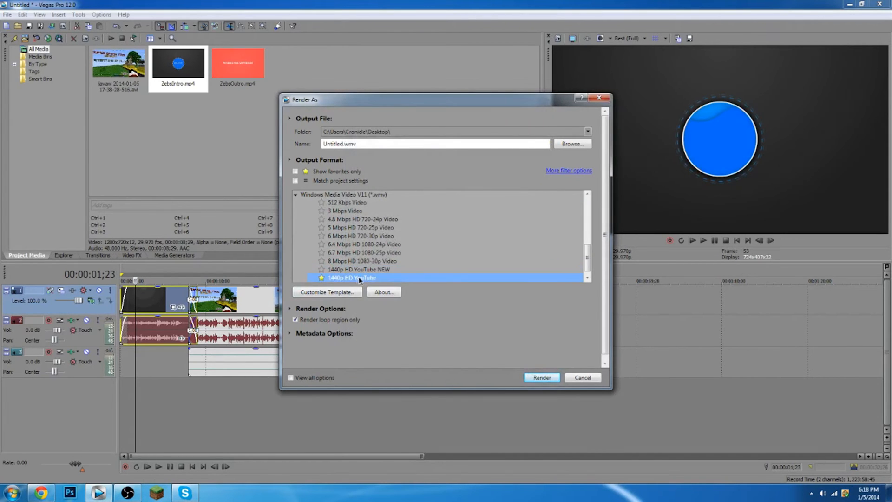
click(327, 292)
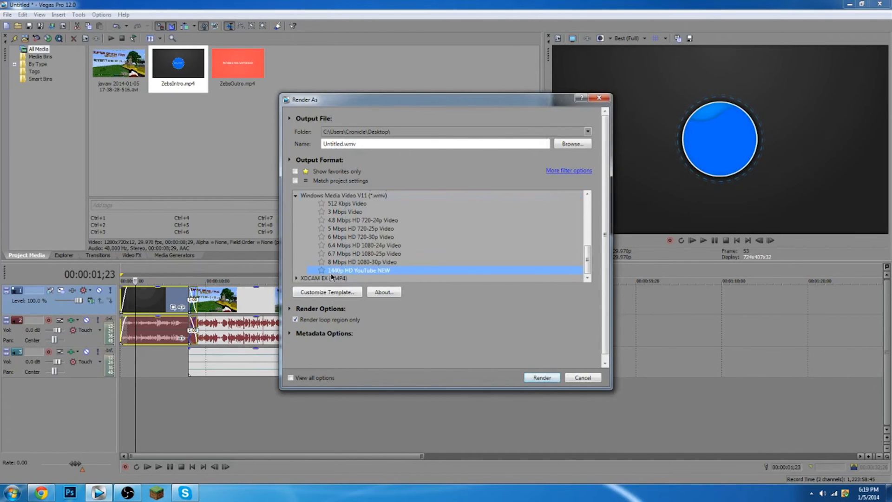
click(326, 292)
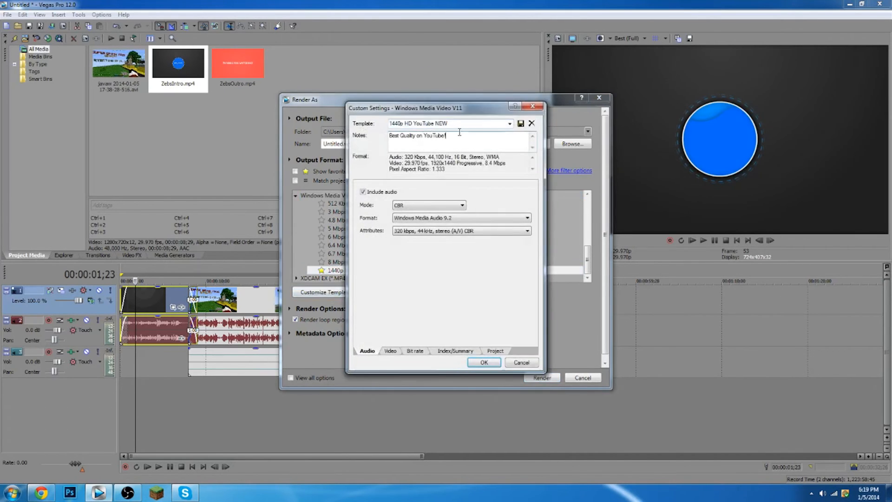
click(449, 123)
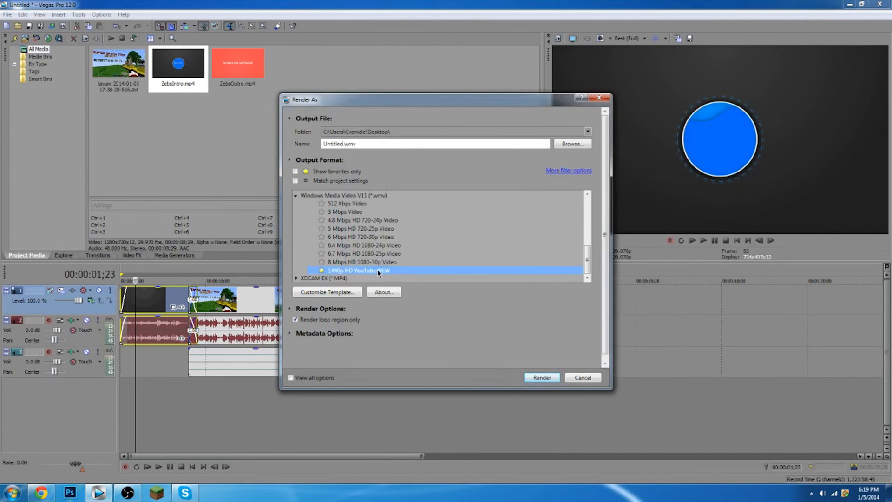
Delete the duplicate 1440p HD YouTube NEW template, leaving the original 1440p HD YouTube template
click(327, 292)
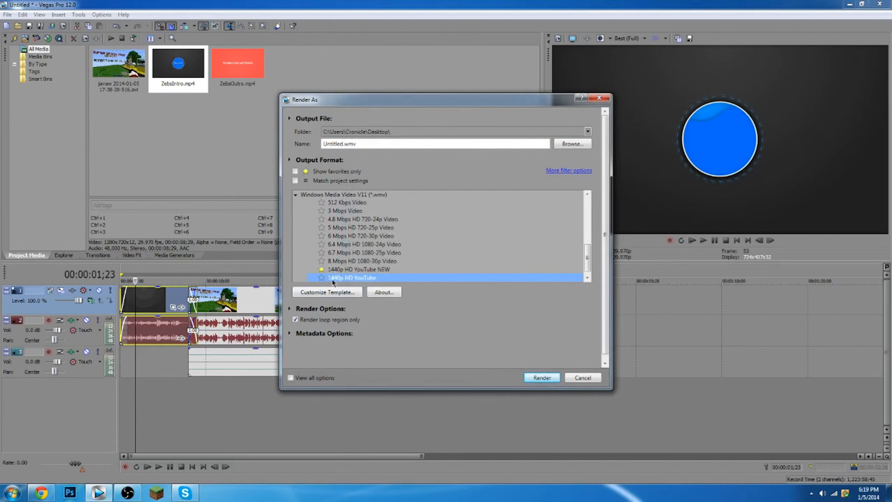
click(359, 269)
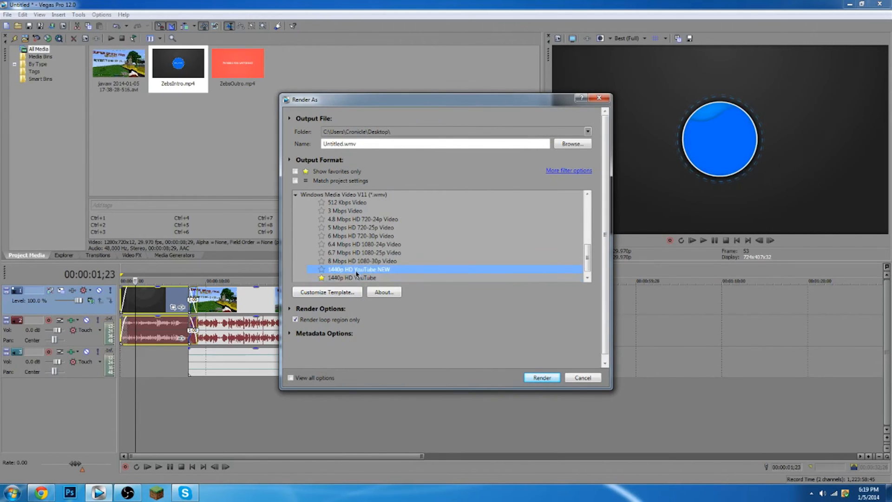
click(326, 292)
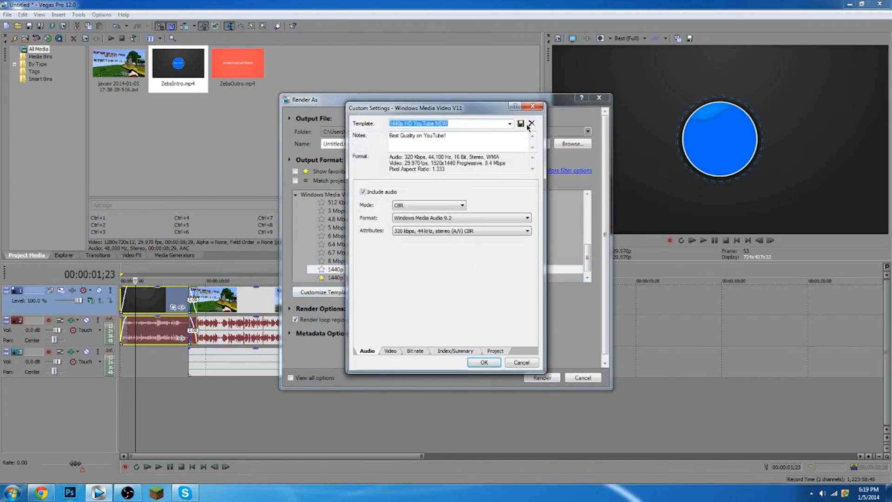
click(531, 123)
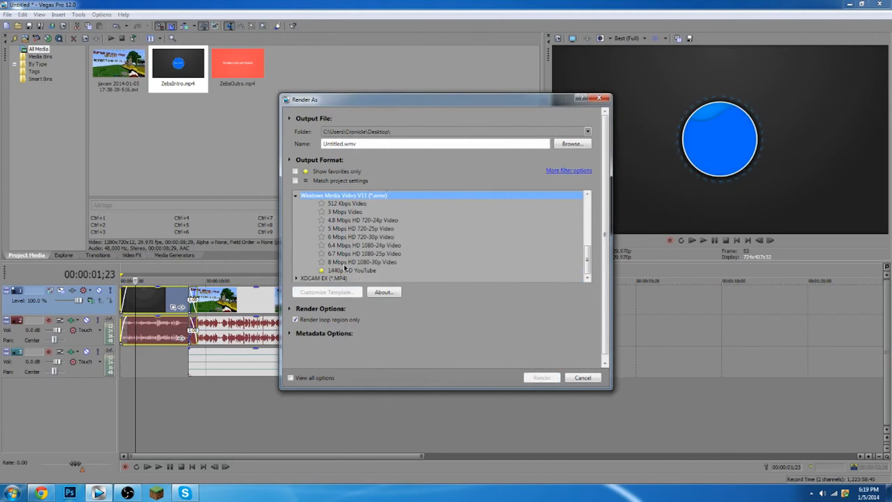
click(326, 292)
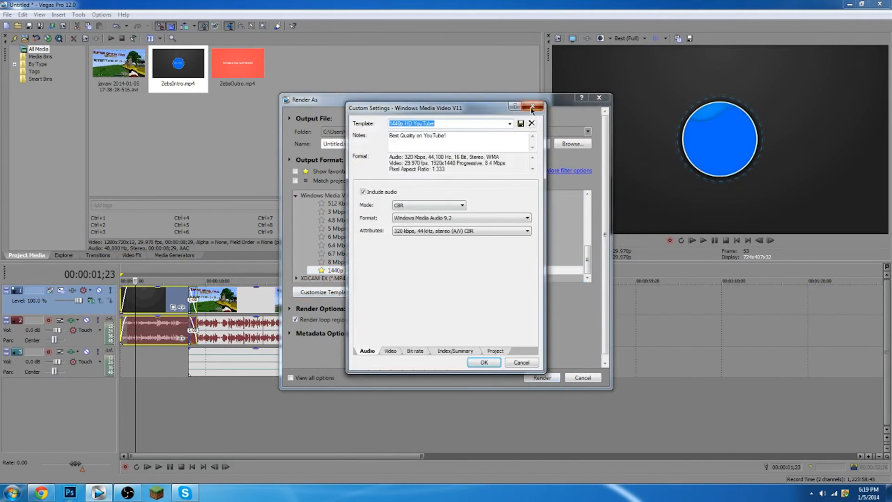
click(532, 108)
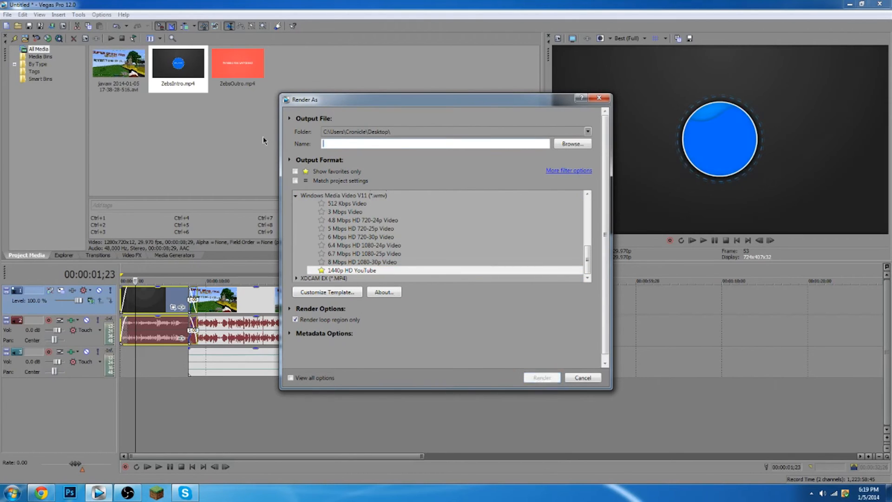
Name the render output tEST and launch rendering with the 1440p HD YouTube template
text(tEST)
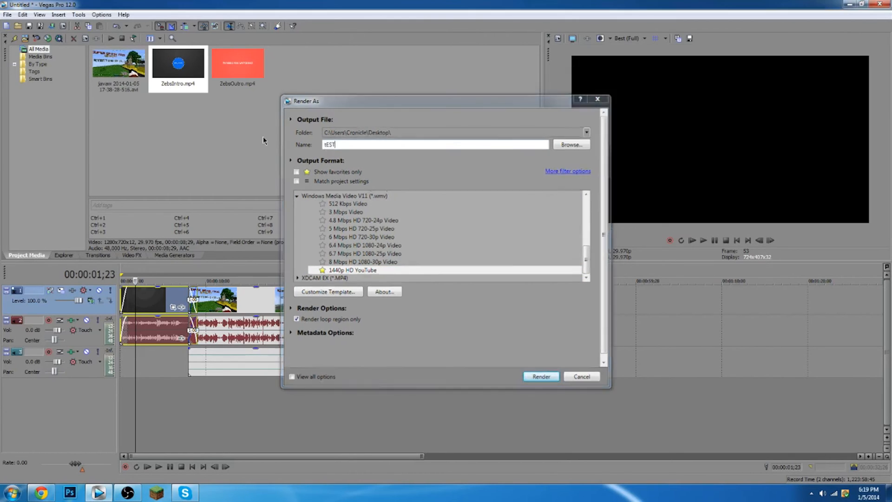
click(540, 376)
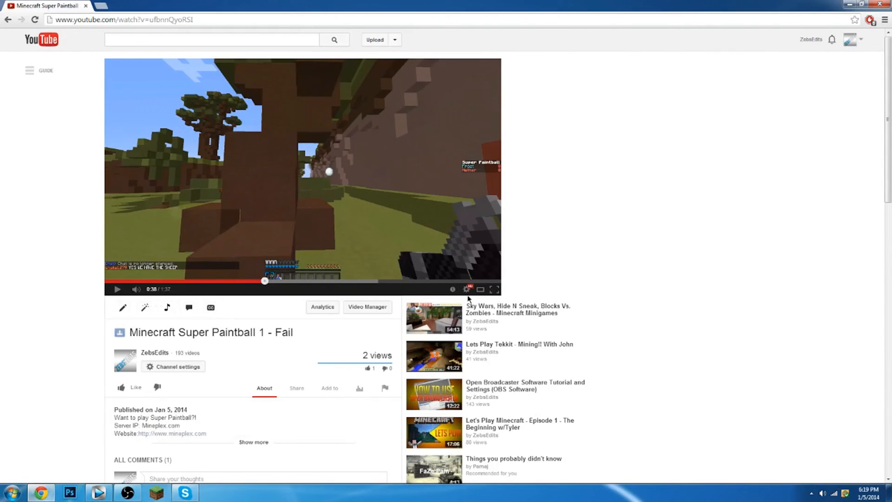
Go from the account menu to the channel's uploaded videos page
click(848, 39)
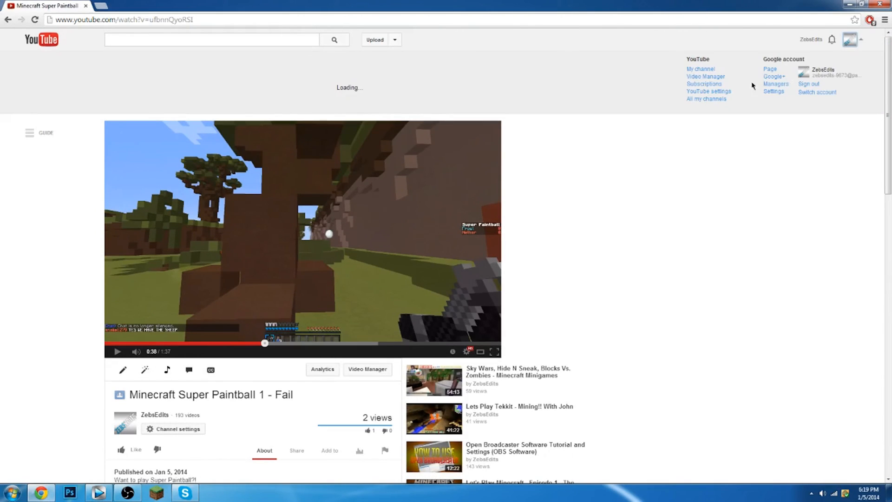
click(705, 76)
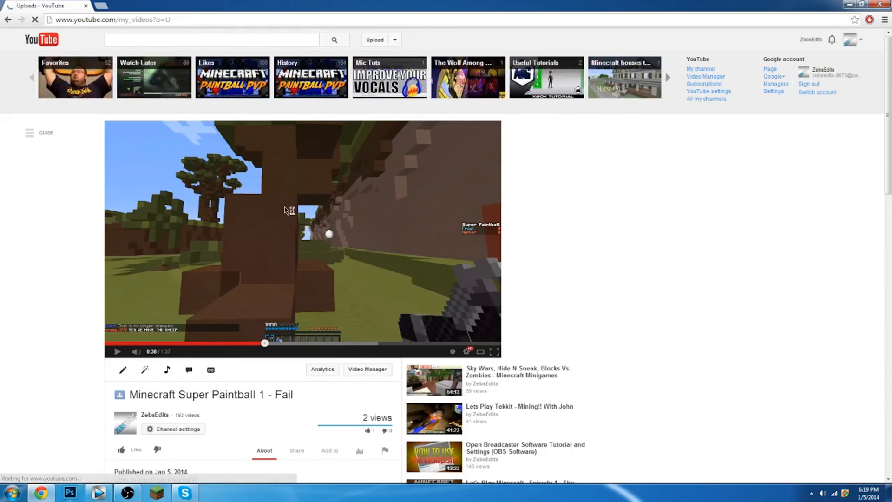